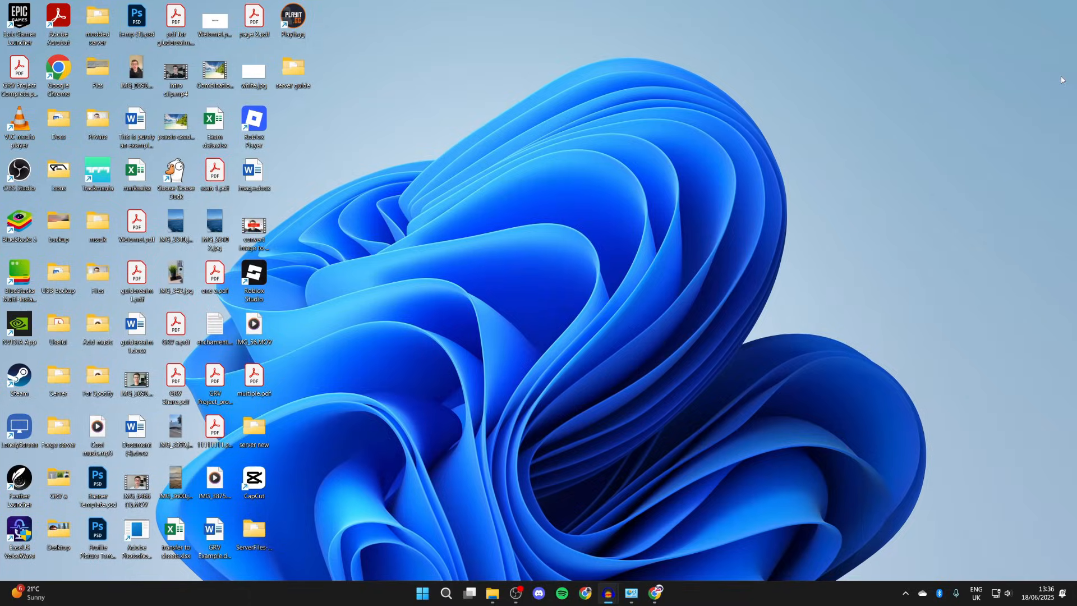
mouse_move(670, 572)
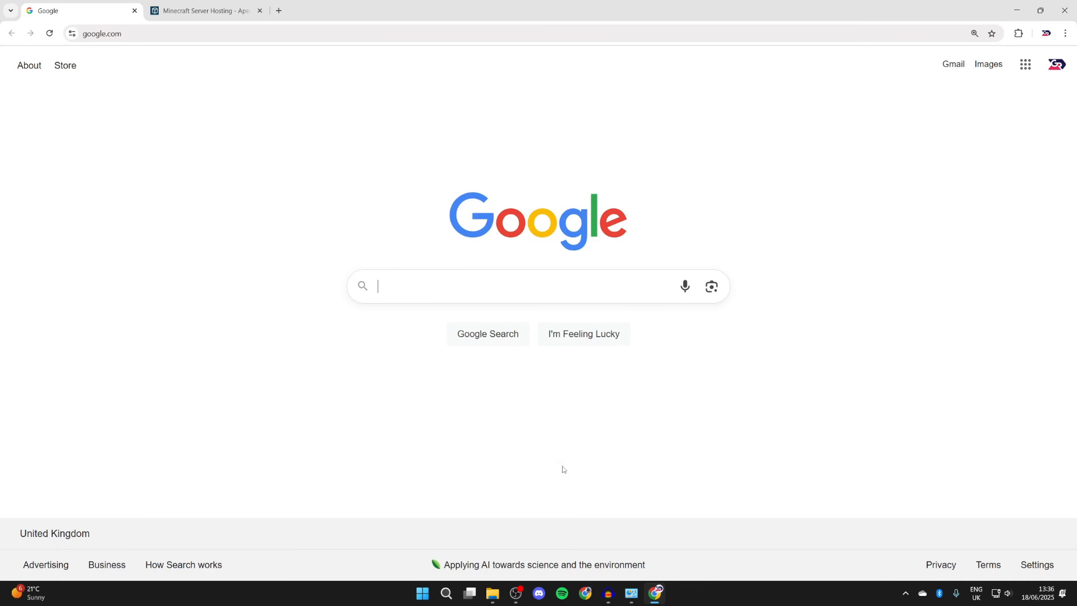
Step: Search Google for "neoforge minecraft"
text(neoforge minecraft)
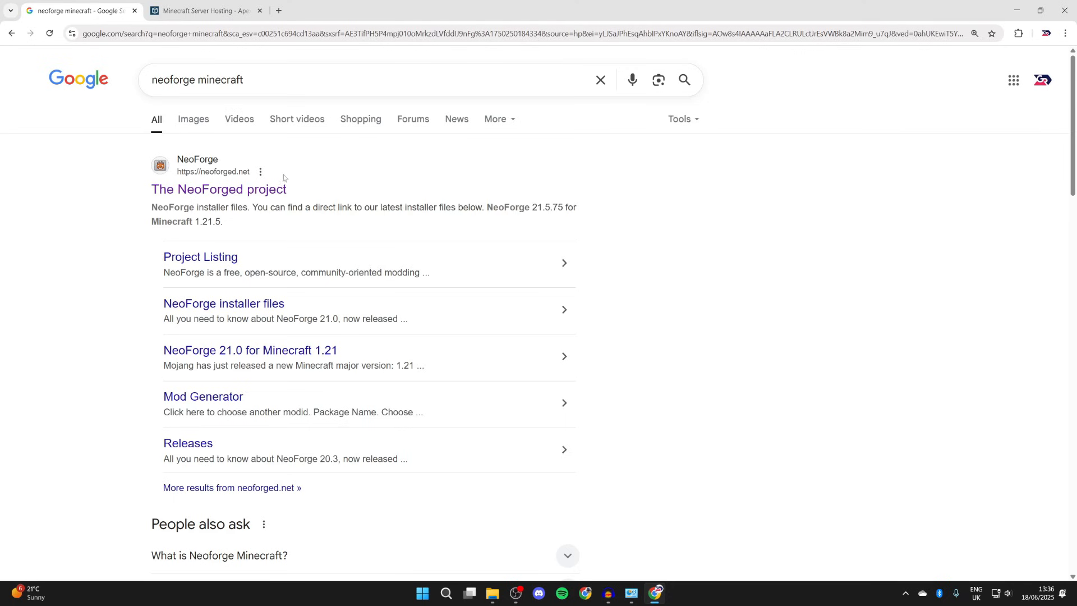
Step: Open the NeoForged website result, then its NeoForged Project Listing page
click(218, 189)
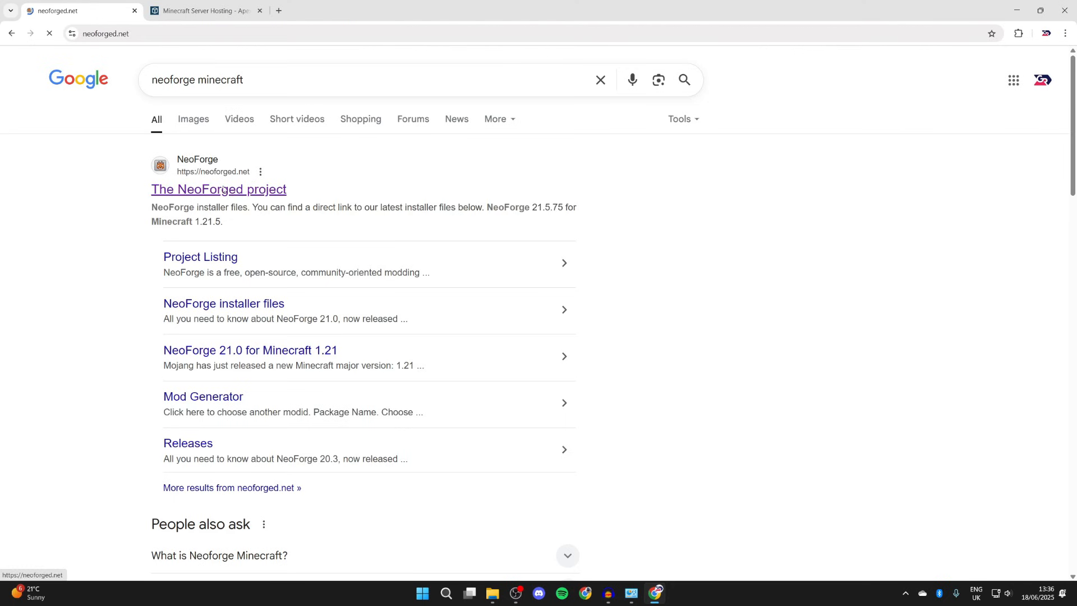
click(218, 189)
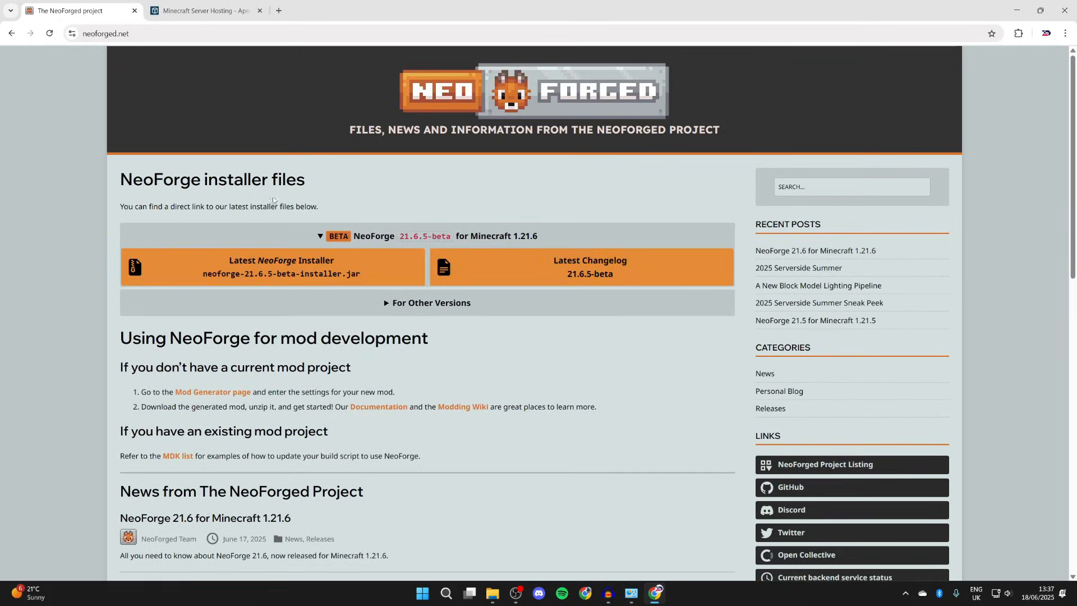
mouse_move(557, 266)
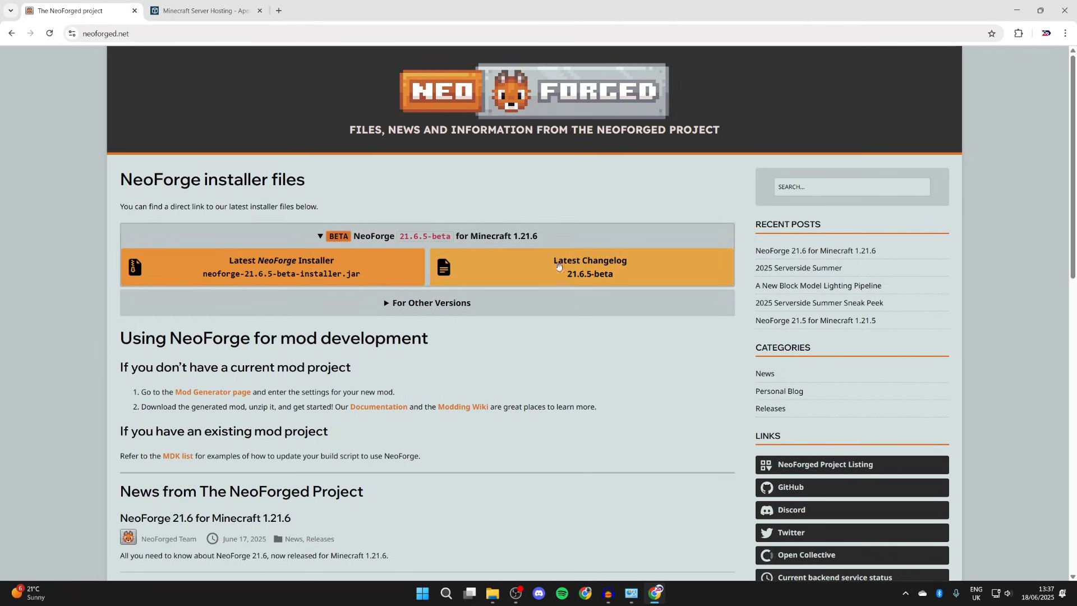
click(426, 303)
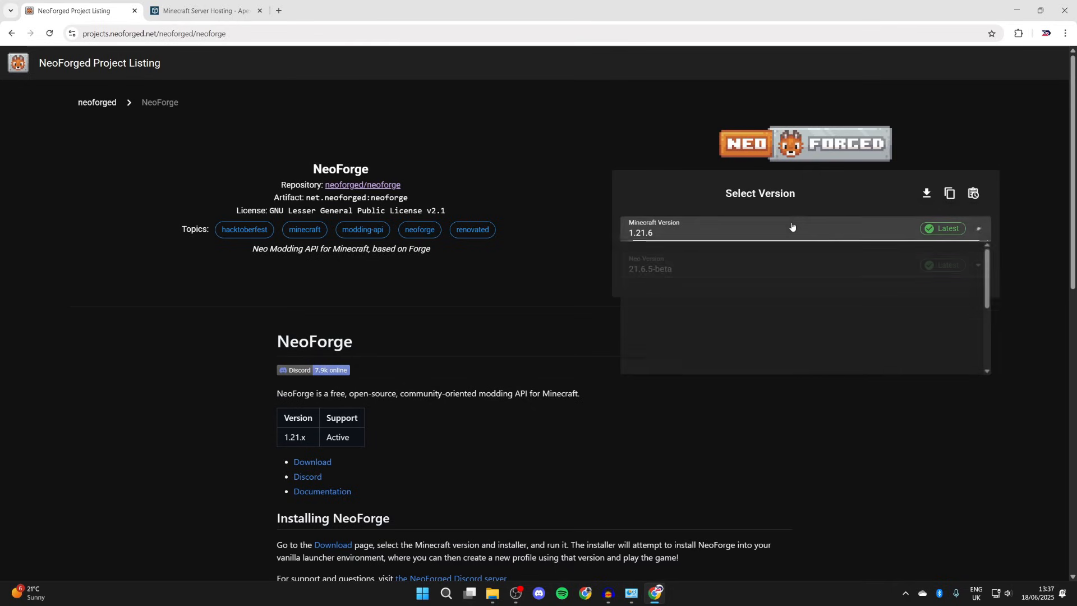
Step: Choose Minecraft version 1.21.6 and download the NeoForge 21.6.5-beta installer jar
click(797, 228)
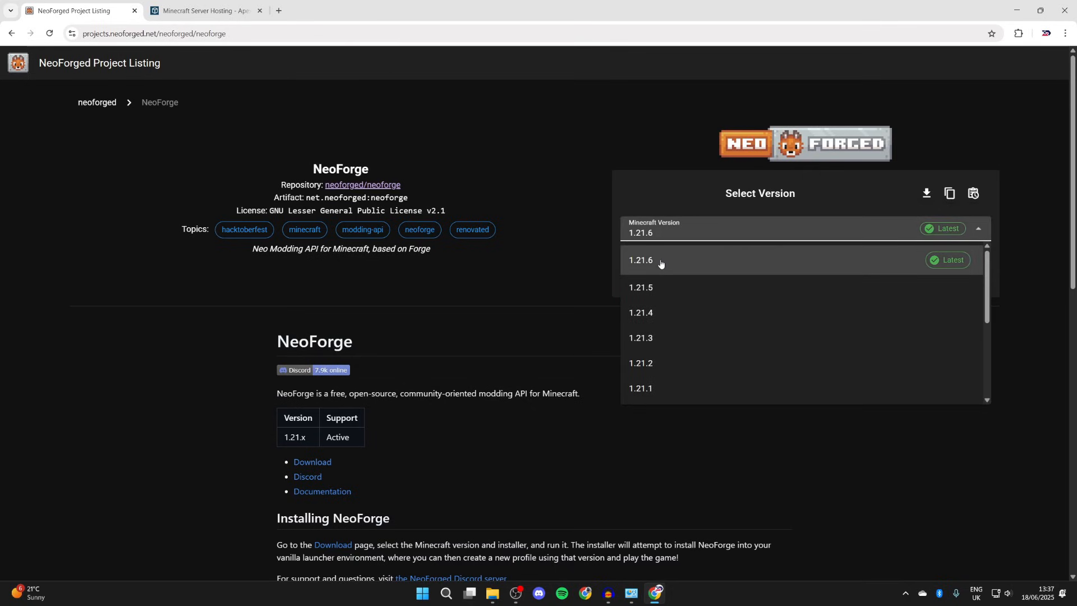
click(639, 260)
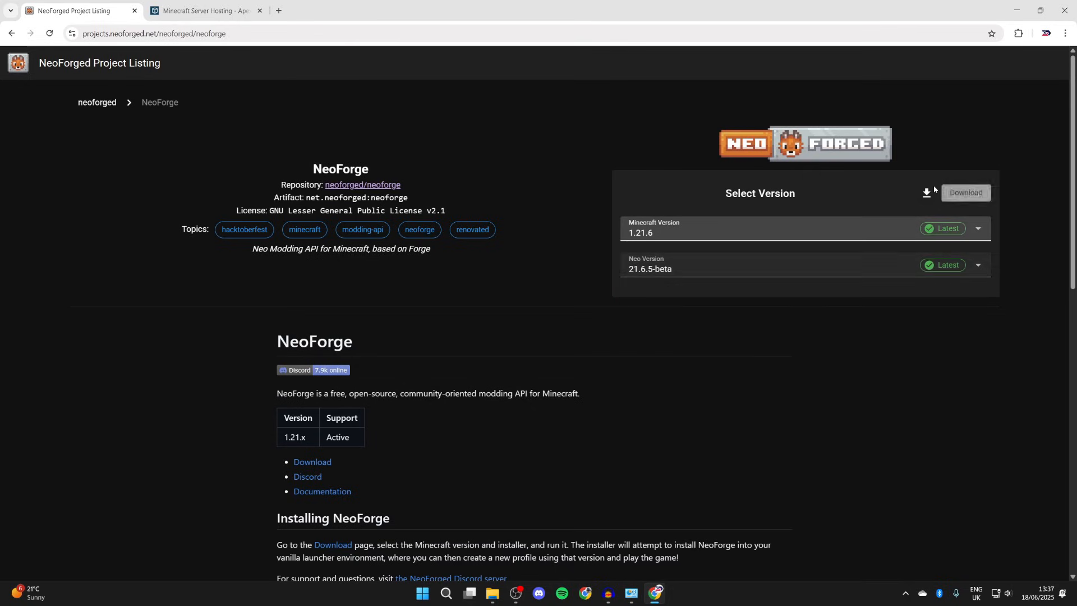
mouse_move(927, 193)
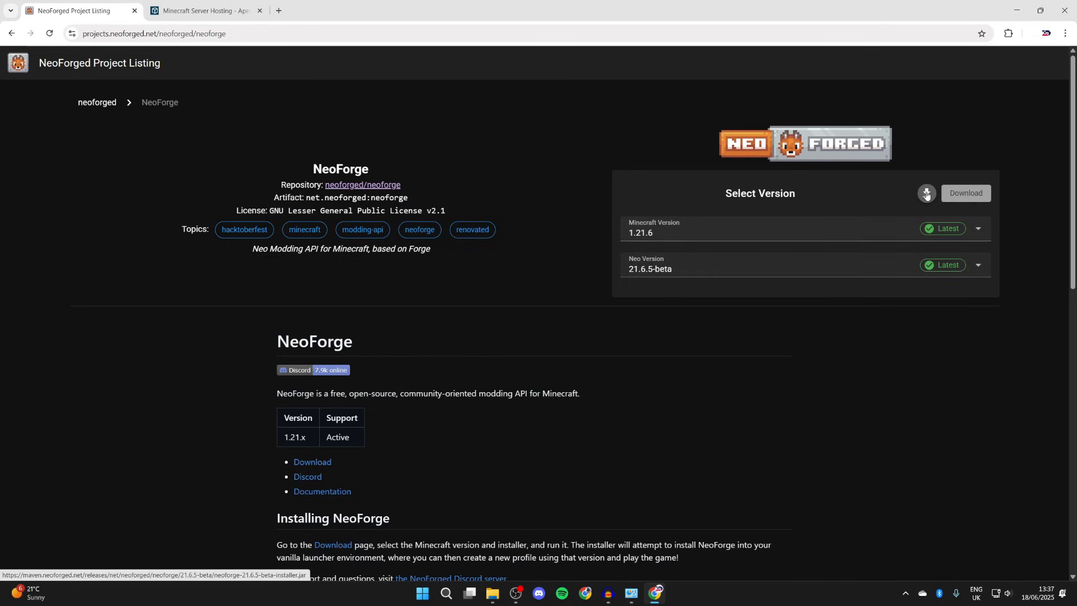
click(926, 193)
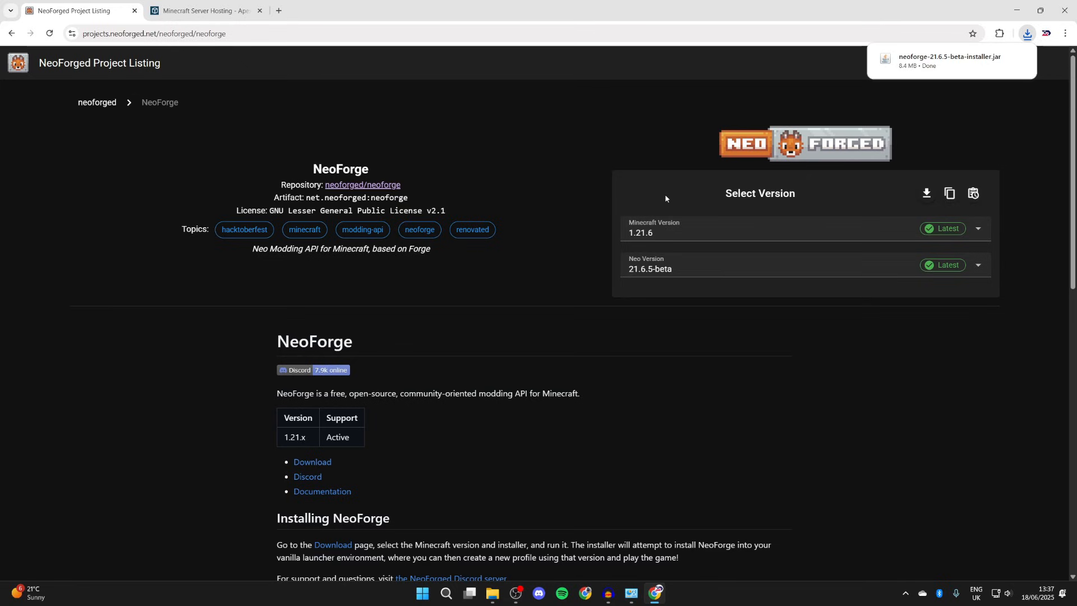
mouse_move(563, 112)
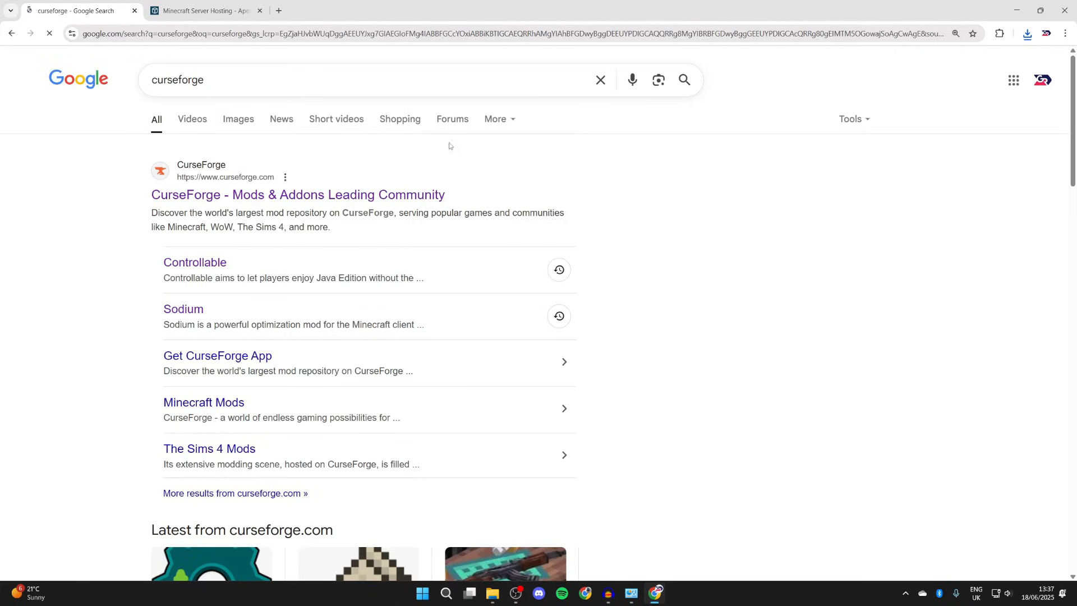
Step: Open CurseForge and browse all Minecraft mods
click(297, 195)
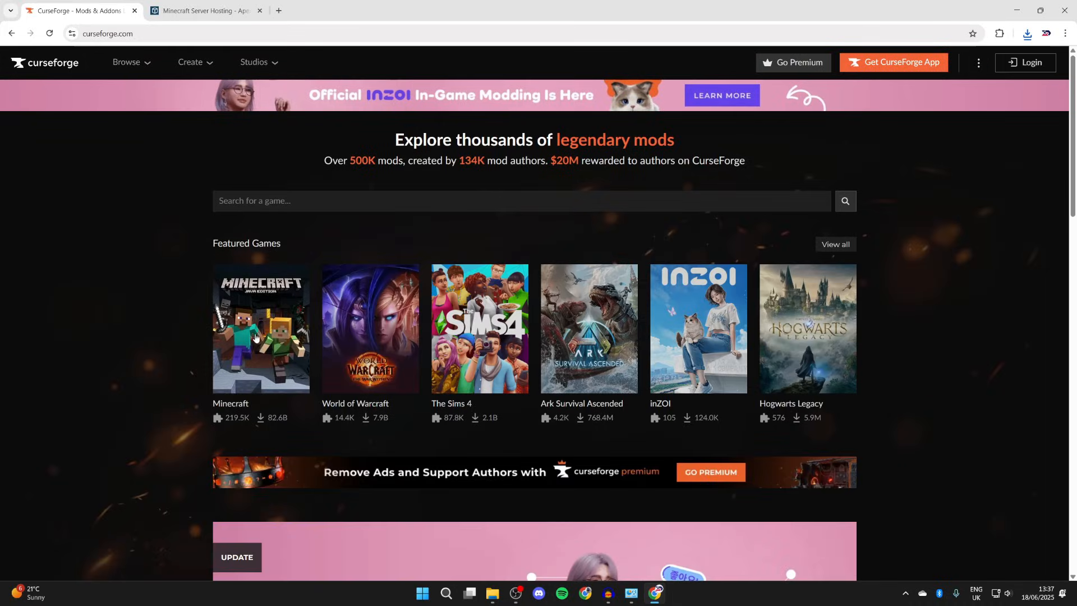
click(261, 328)
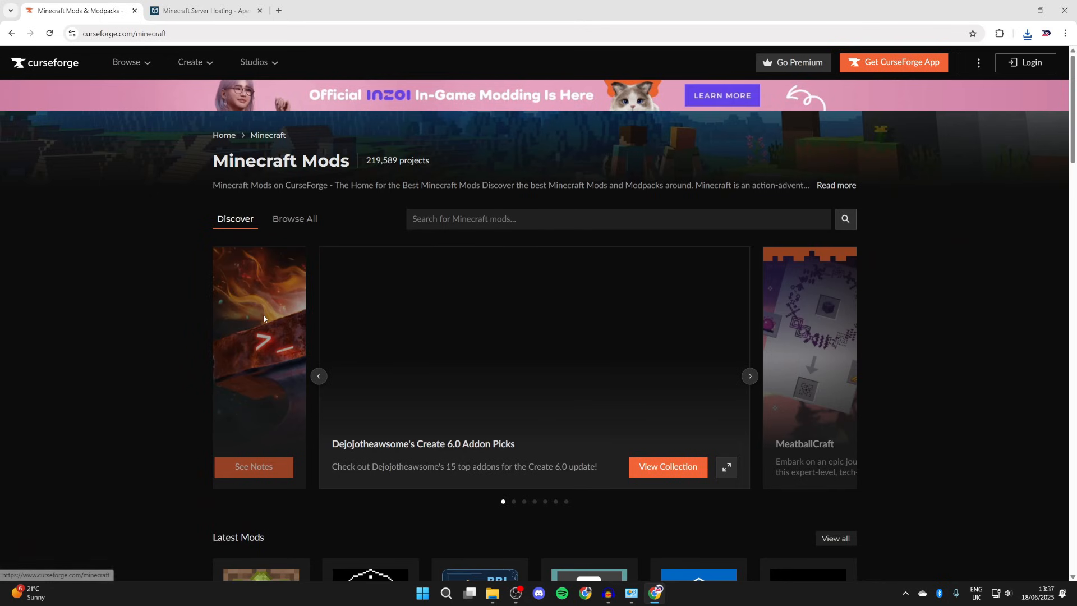
click(295, 221)
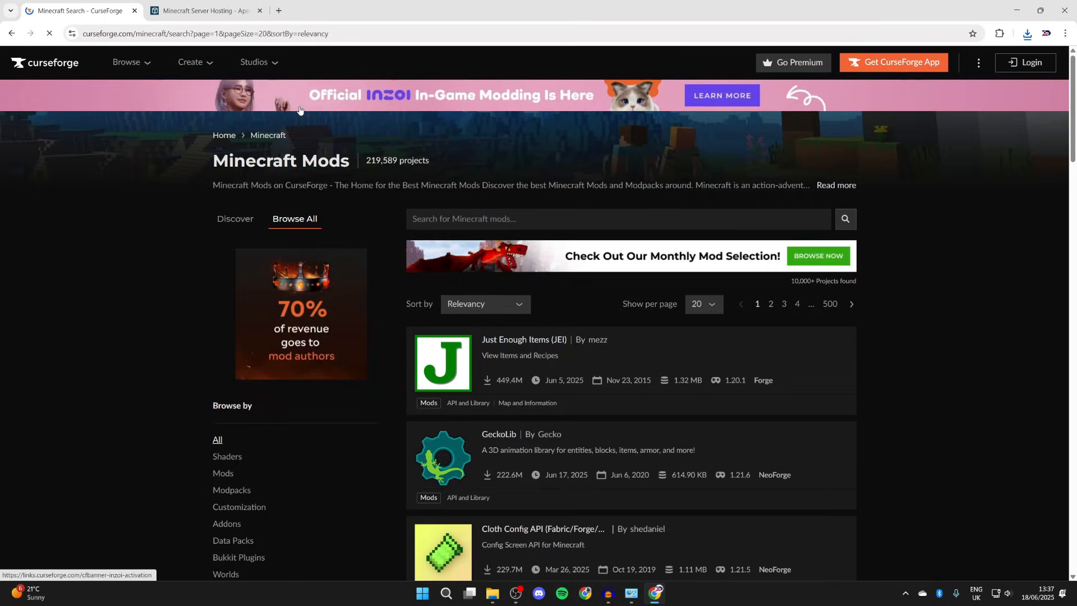
Step: Filter the mod list to the NeoForge loader and scroll toward Xaero's Minimap
scroll(down, 3)
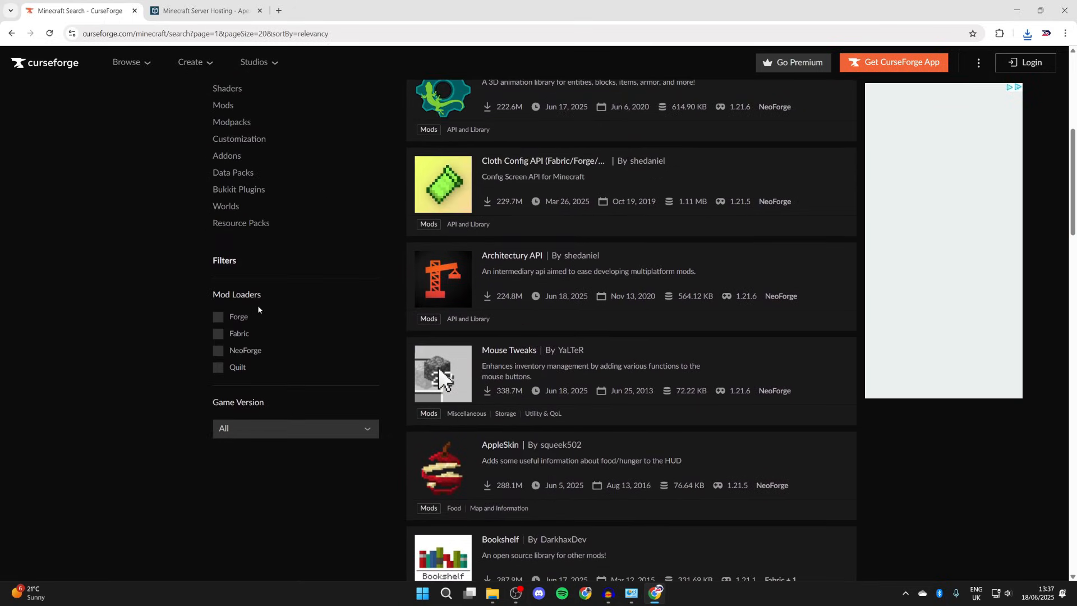
click(218, 349)
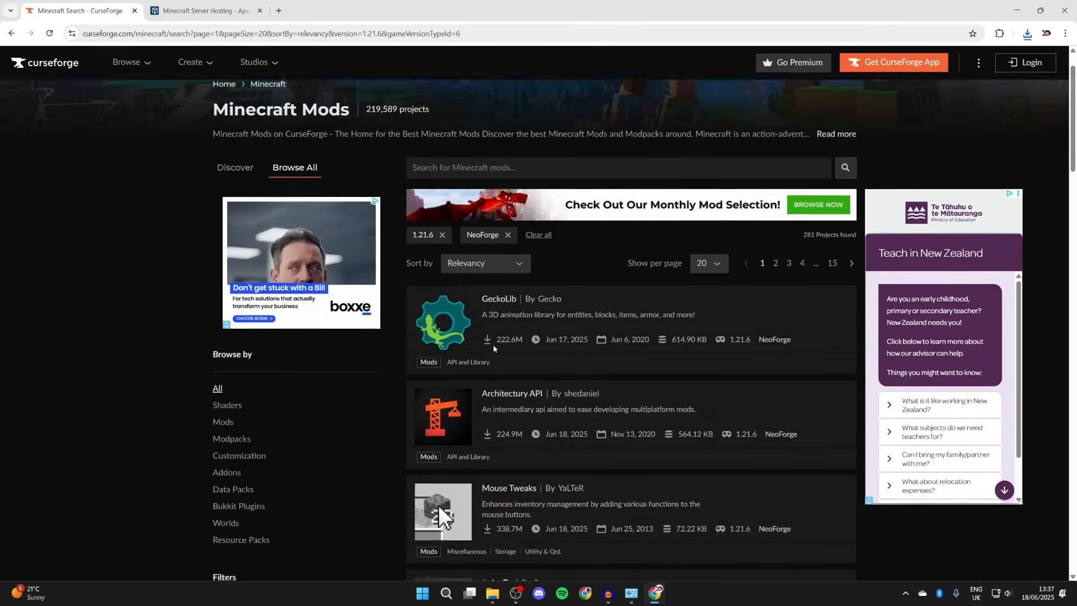
scroll(down, 3)
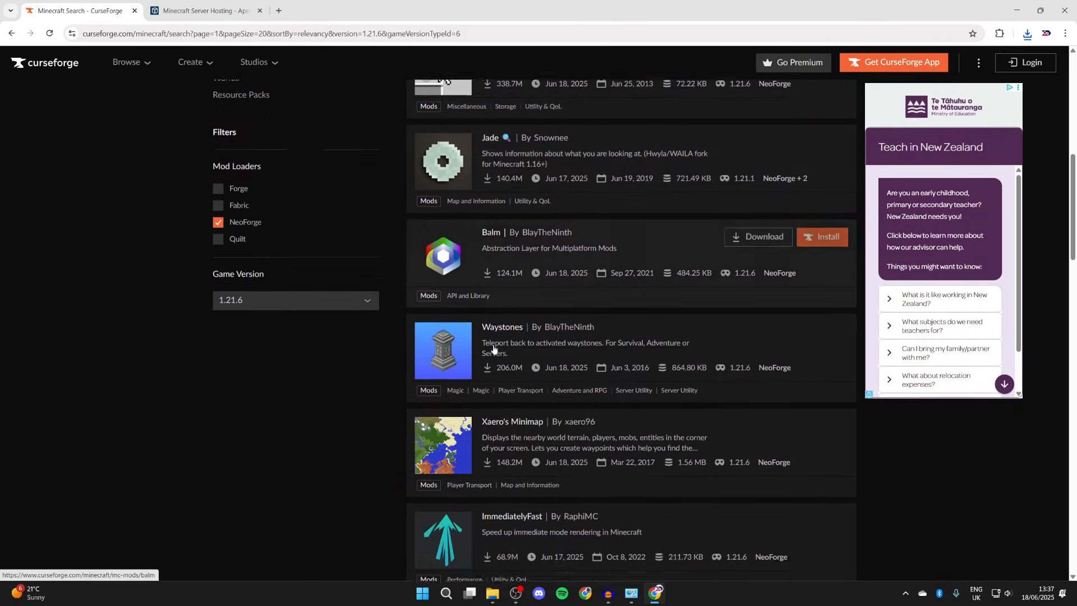
scroll(down, 3)
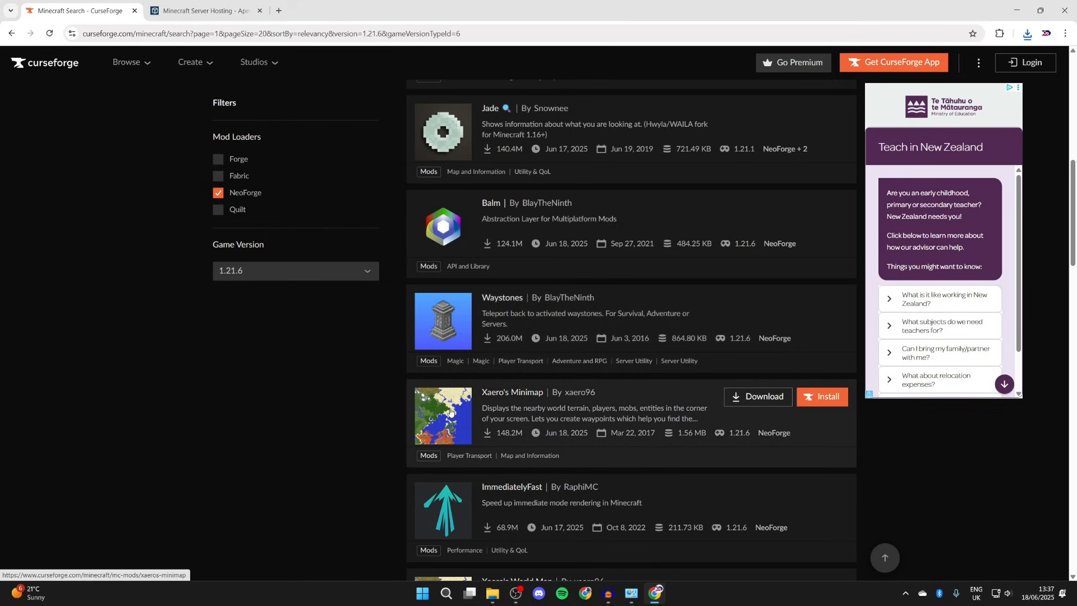
Step: Download Xaero's Minimap v25.2.7 for NeoForge 1.21.6 from its Files list, then go to Apex Hosting
click(511, 392)
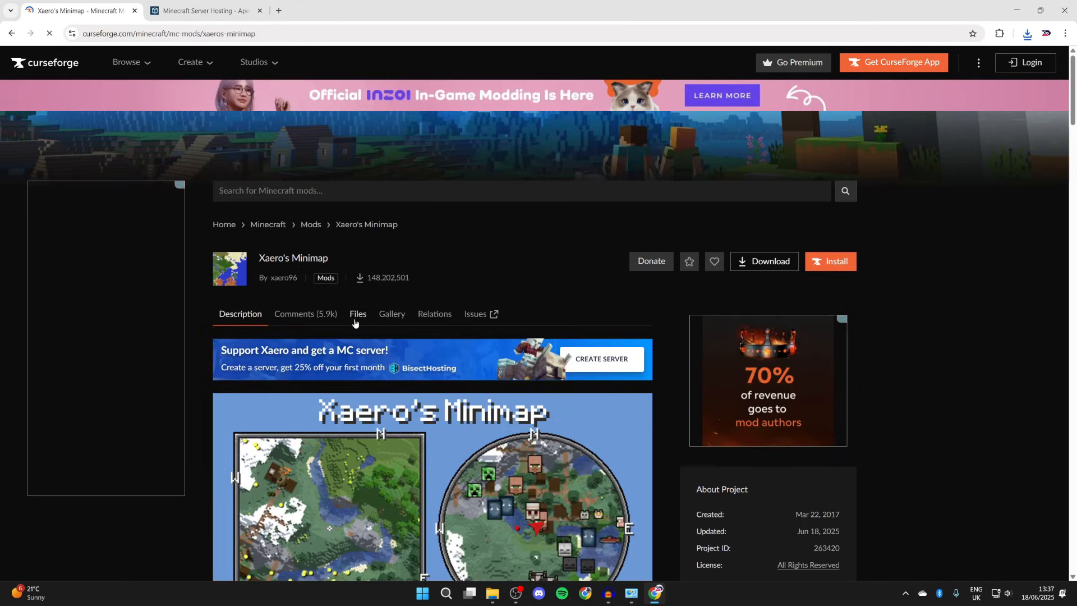
click(357, 315)
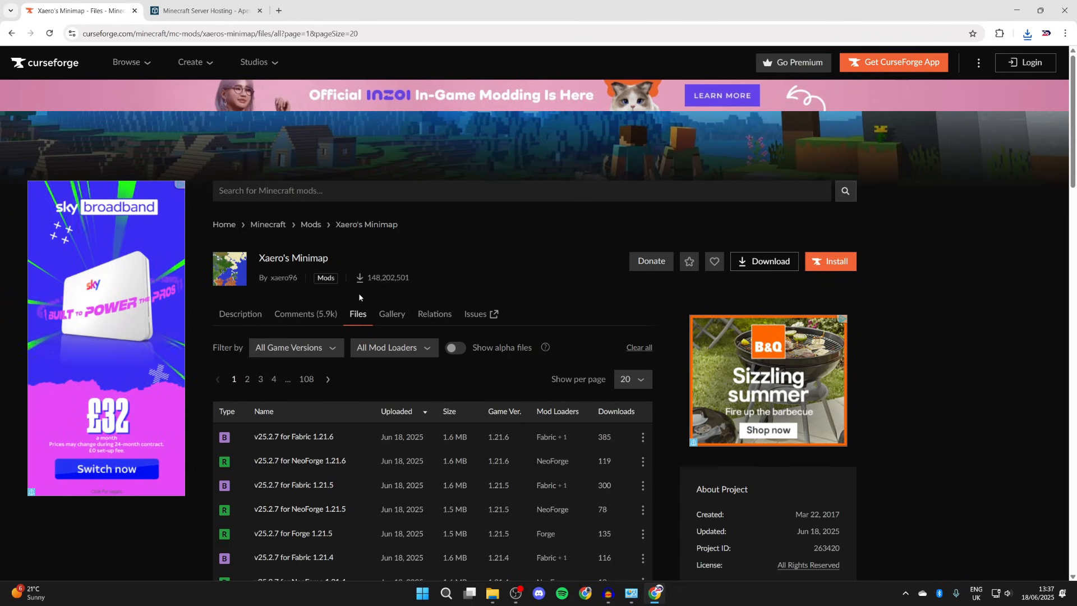
scroll(down, 3)
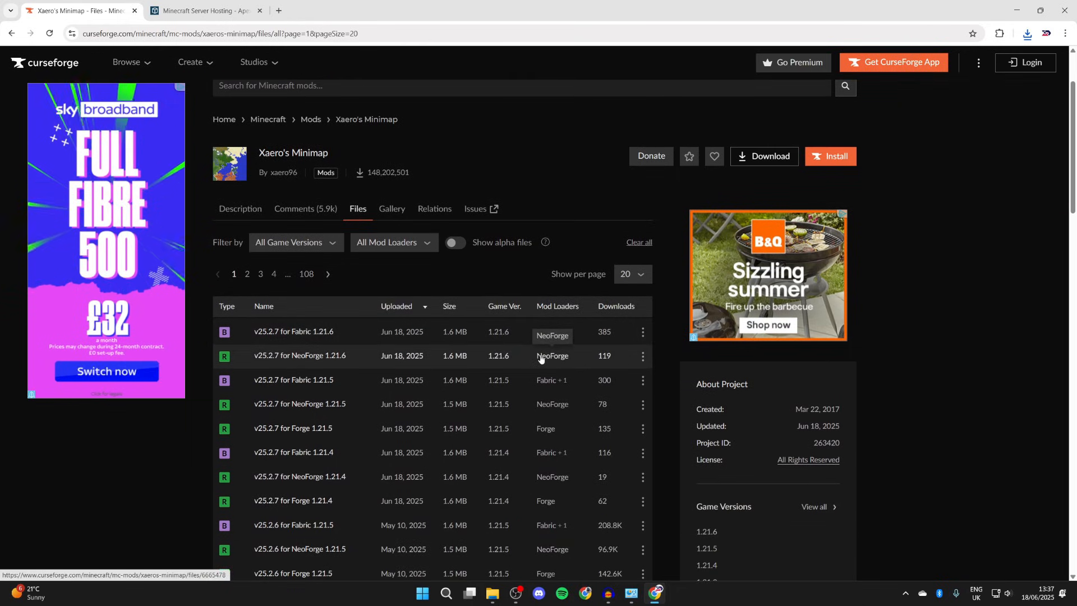
click(642, 356)
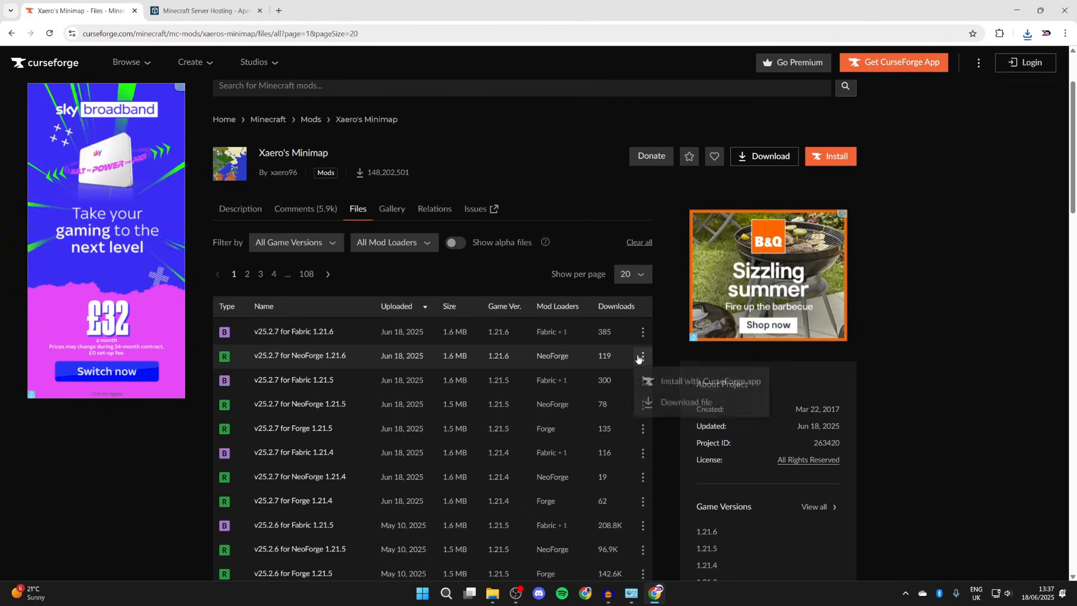
click(685, 409)
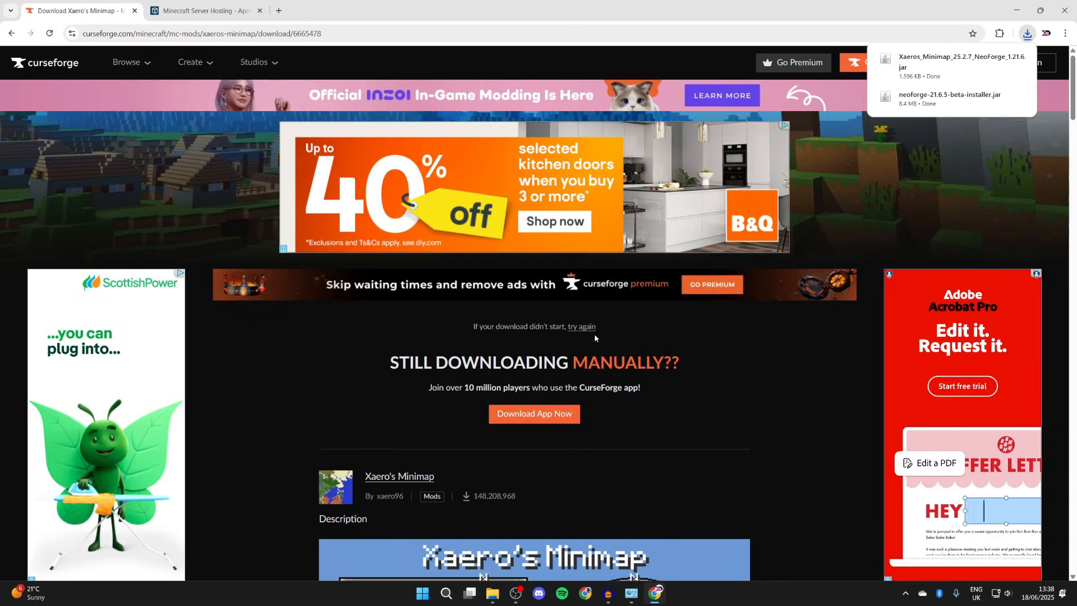
click(204, 10)
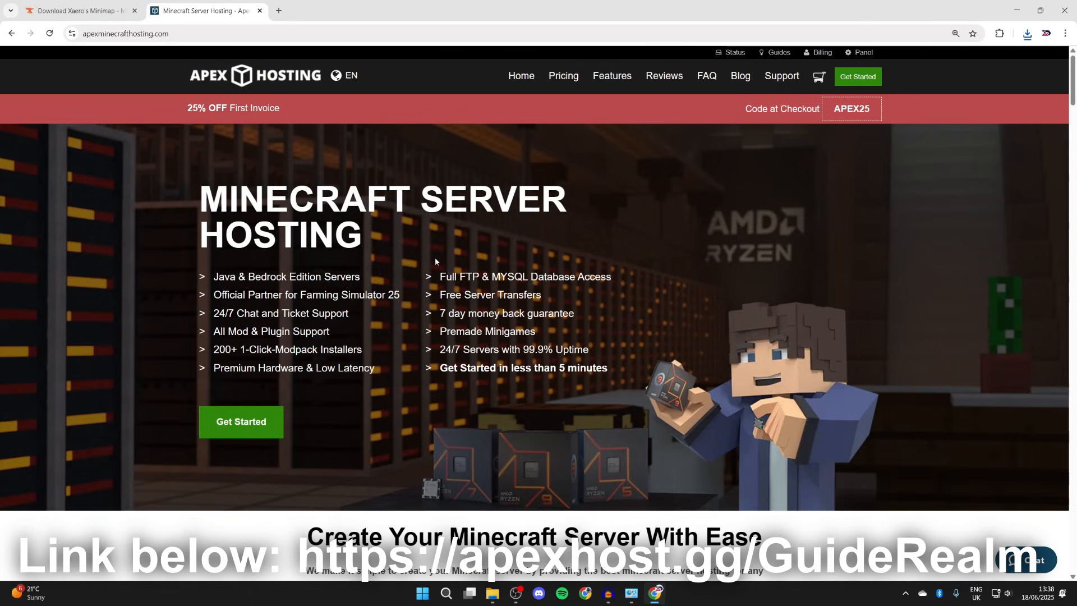
mouse_move(369, 143)
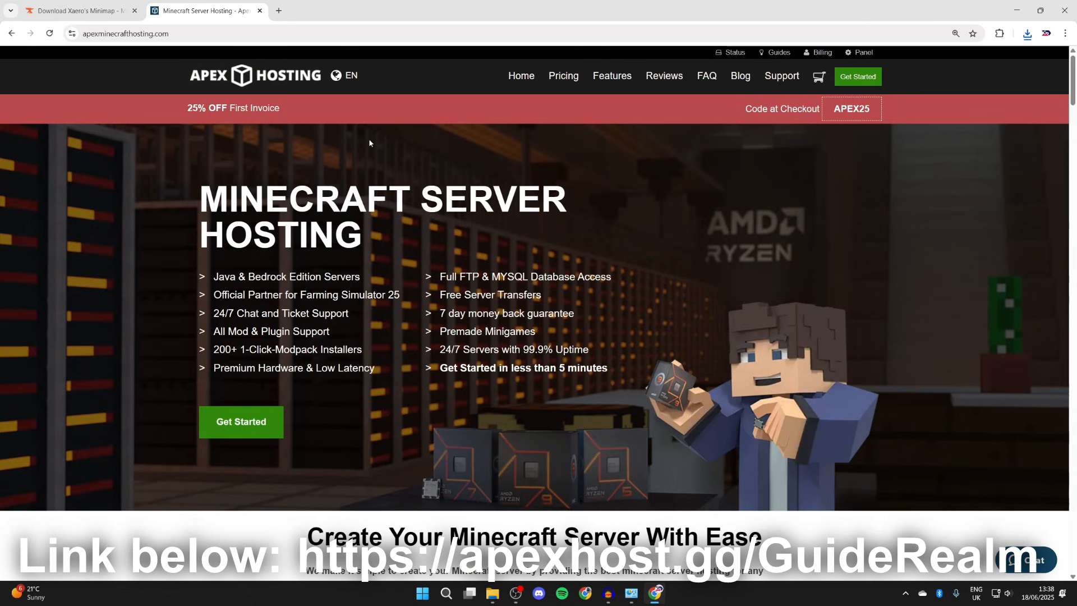
Step: Scroll down and back up through the Apex Hosting features section
scroll(down, 3)
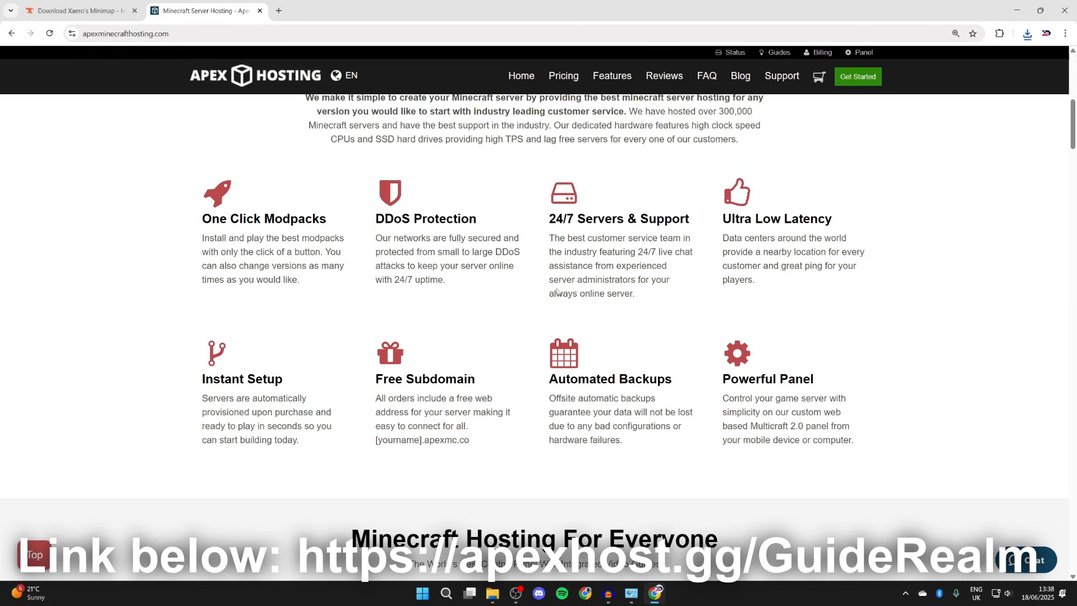
mouse_move(283, 421)
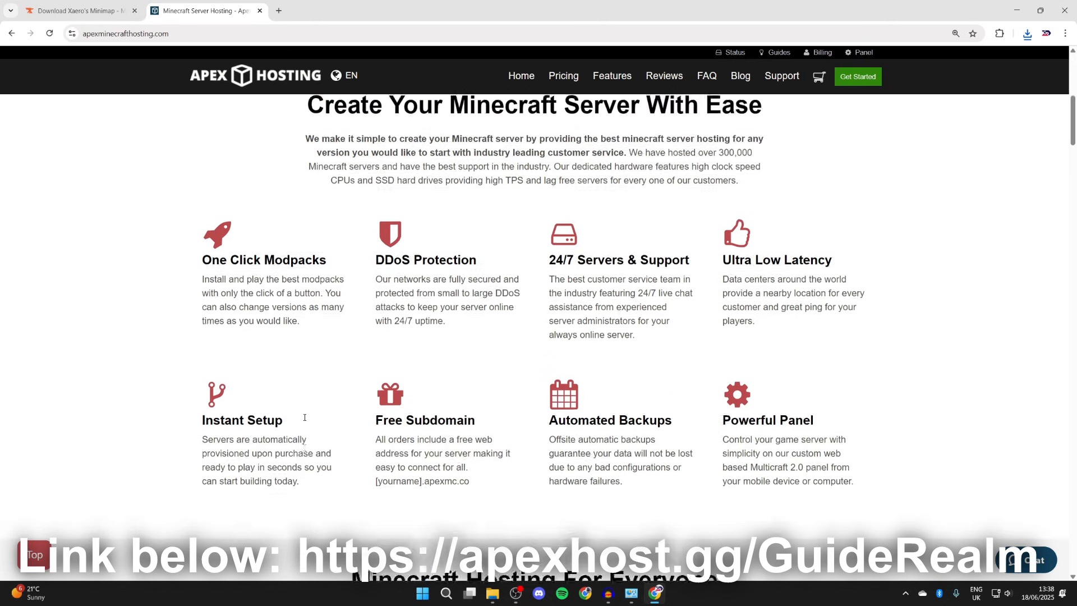
scroll(up, 3)
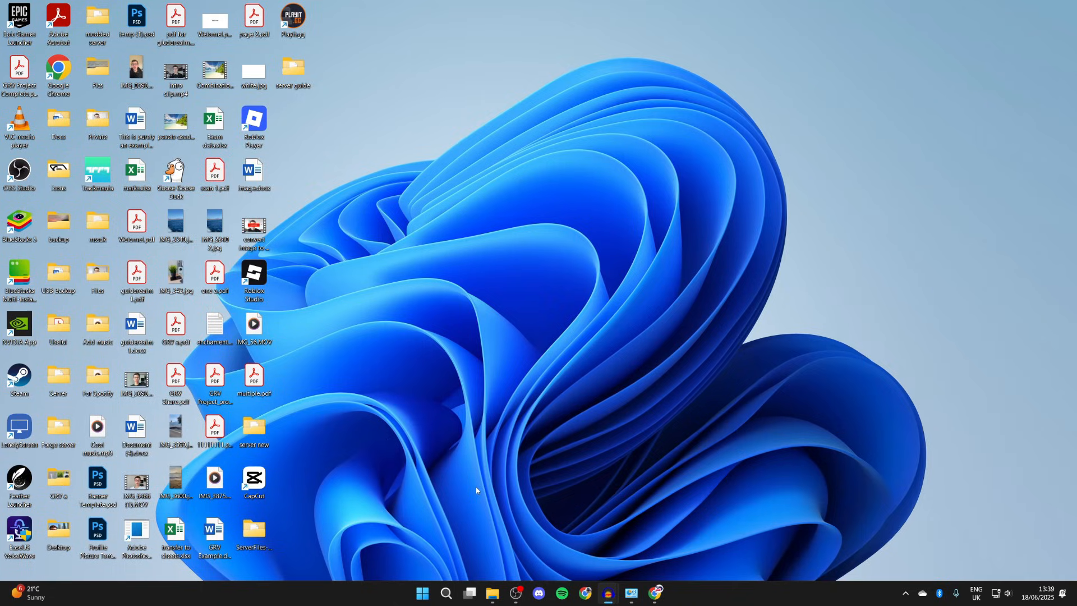
mouse_move(493, 601)
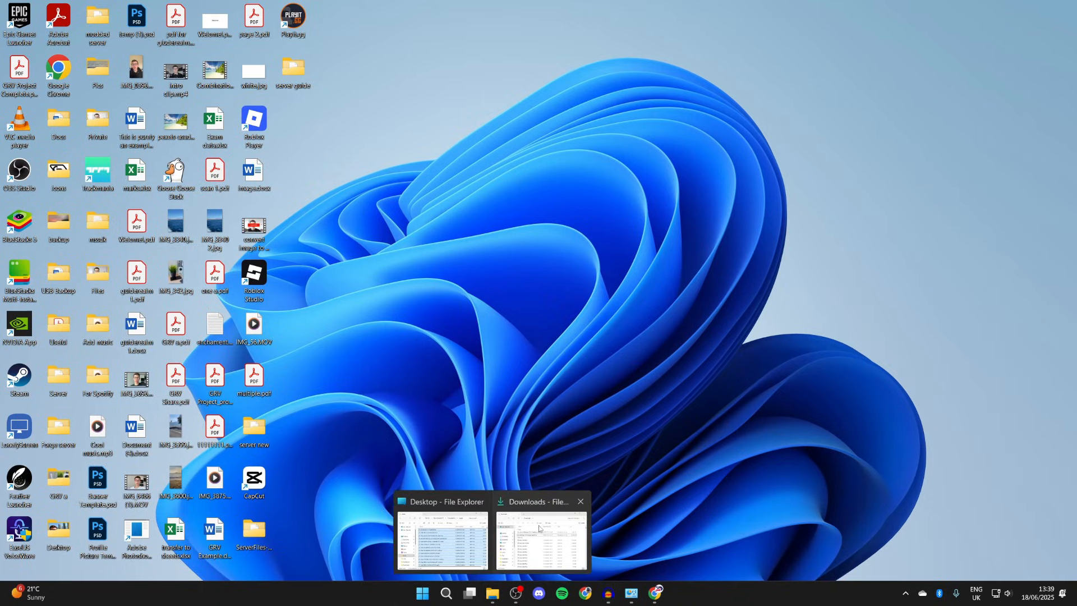
Step: Launch neoforge-21.6.5-beta-installer.jar from Downloads, then close the installer window
click(540, 538)
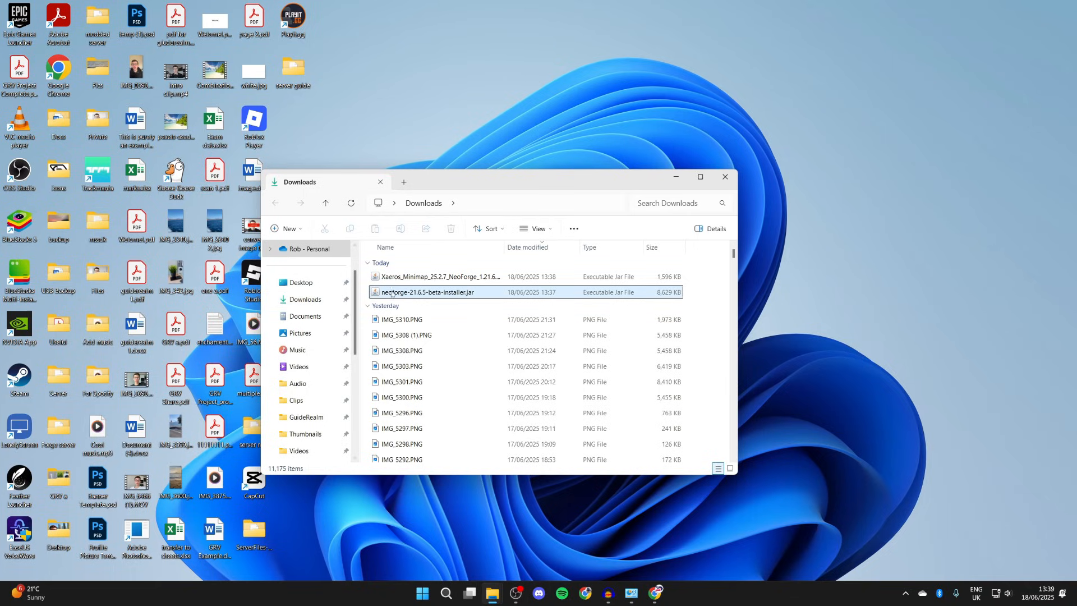
click(426, 292)
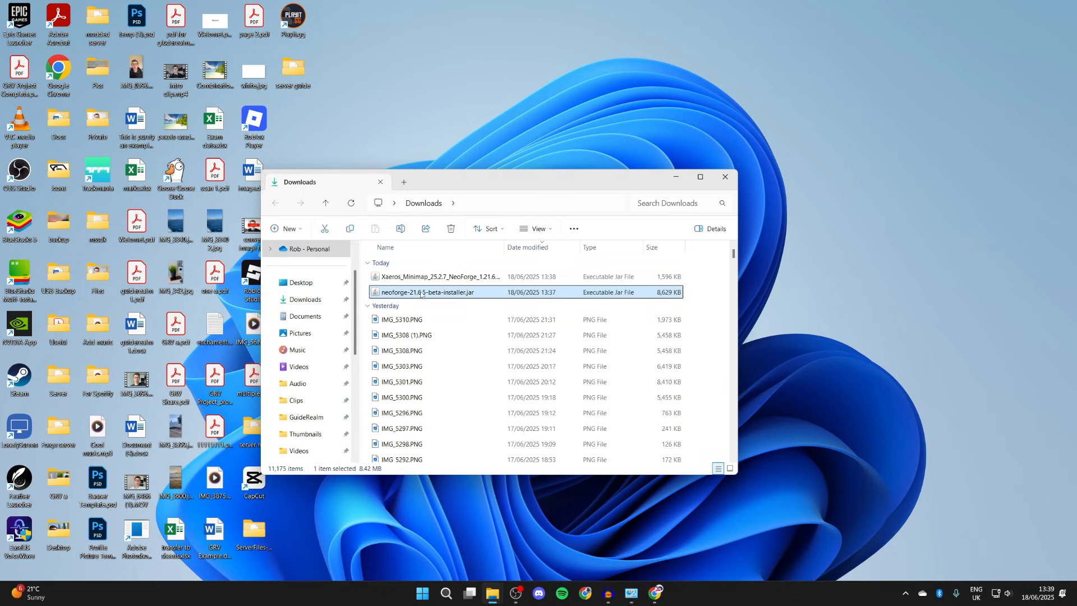
double_click(426, 292)
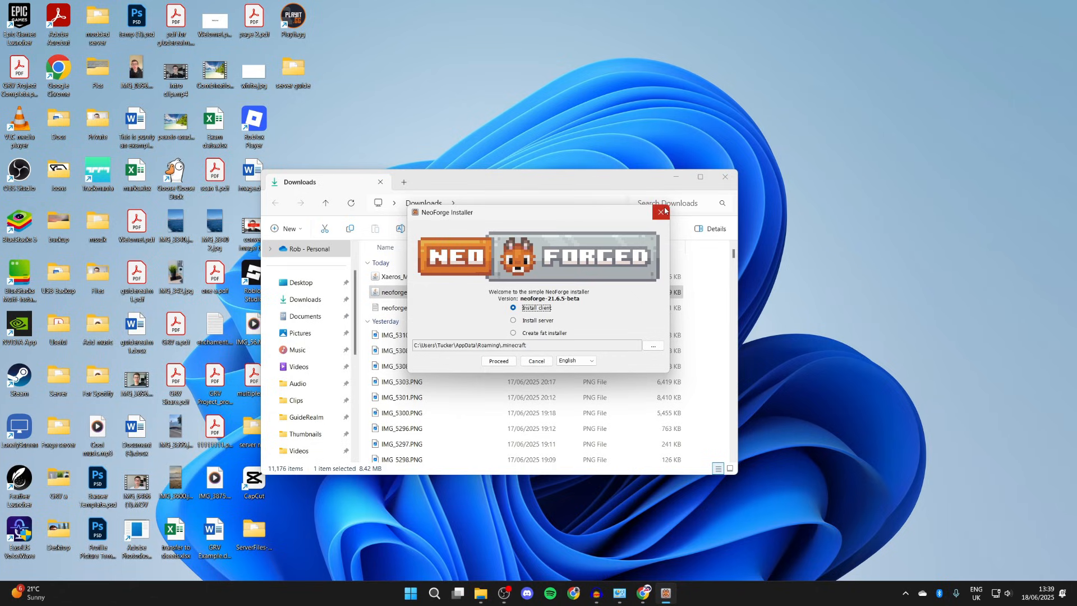
click(662, 212)
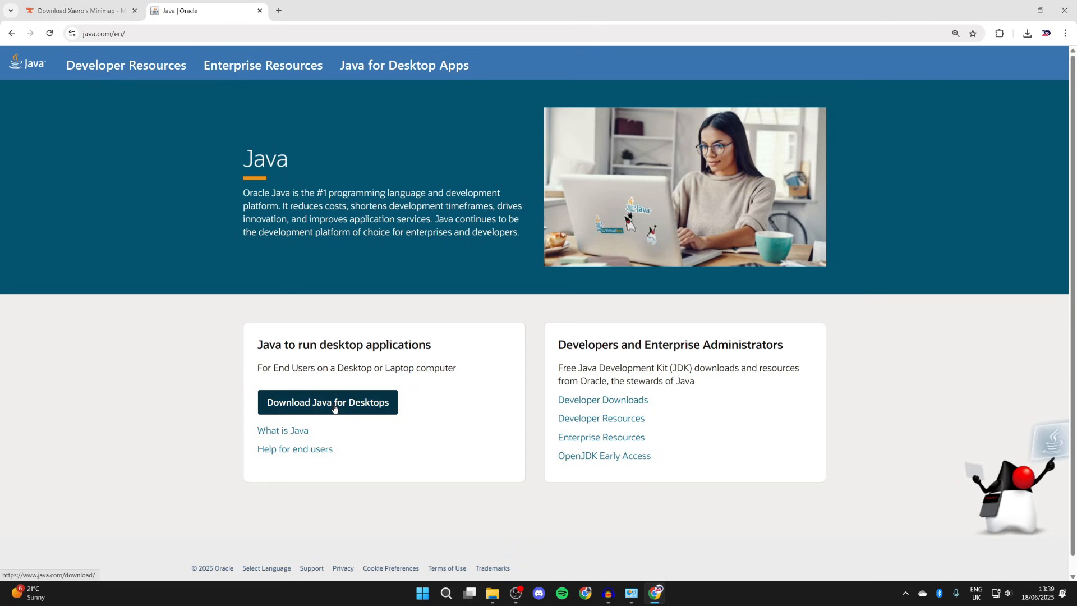
mouse_move(825, 80)
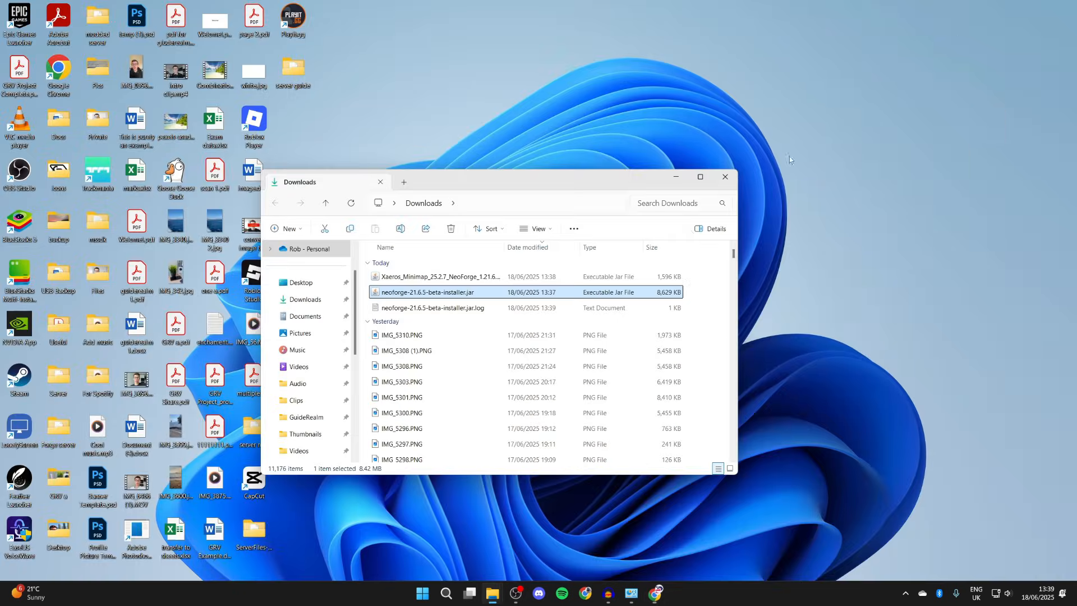
Step: Open the installer jar with Java(TM) Platform SE binary via Open with
right_click(426, 292)
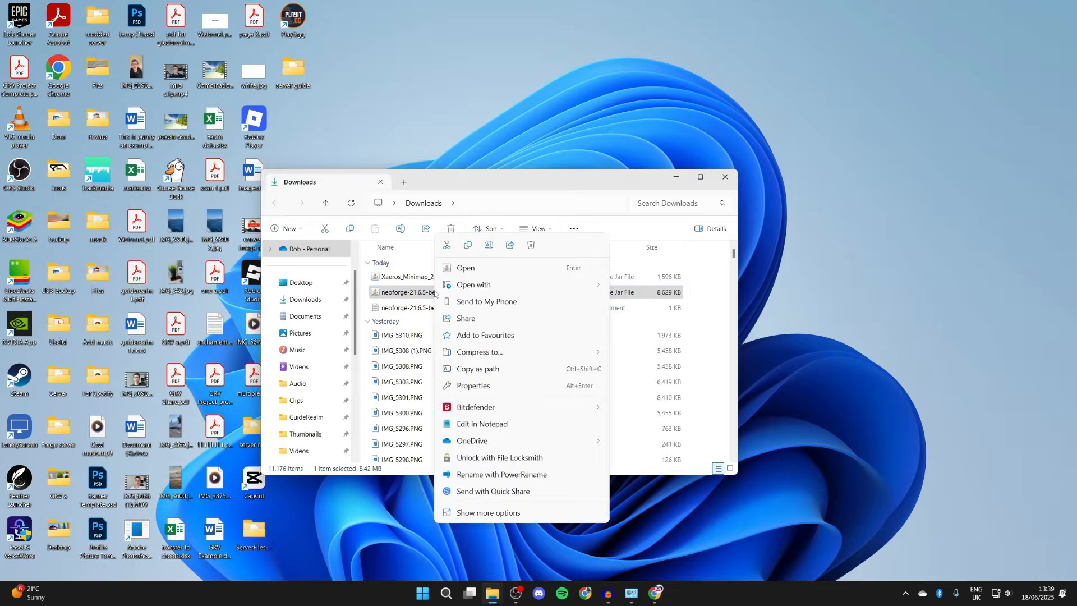
click(472, 284)
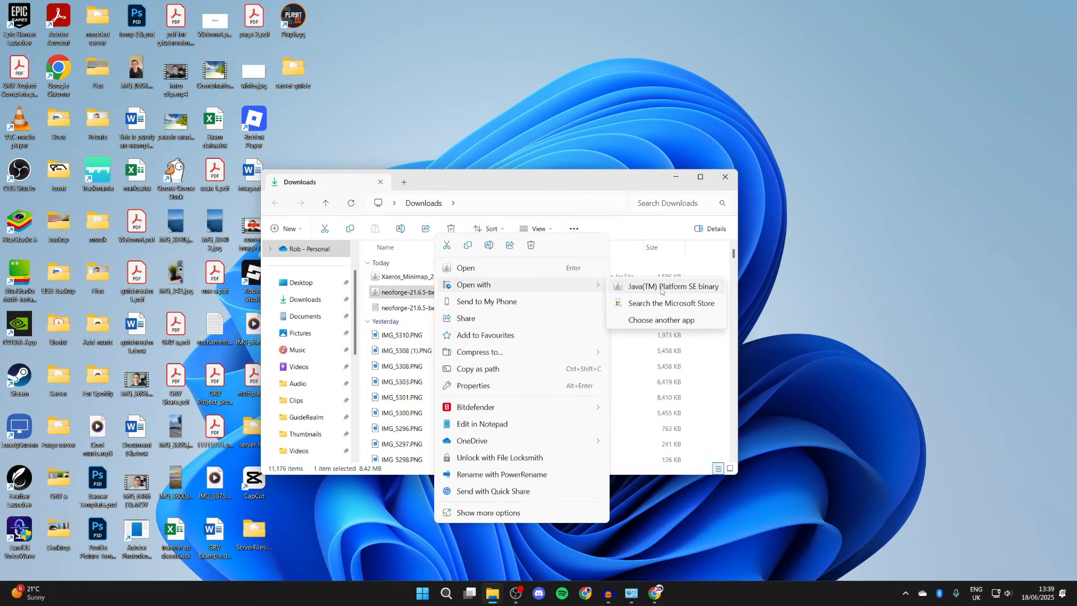
click(661, 319)
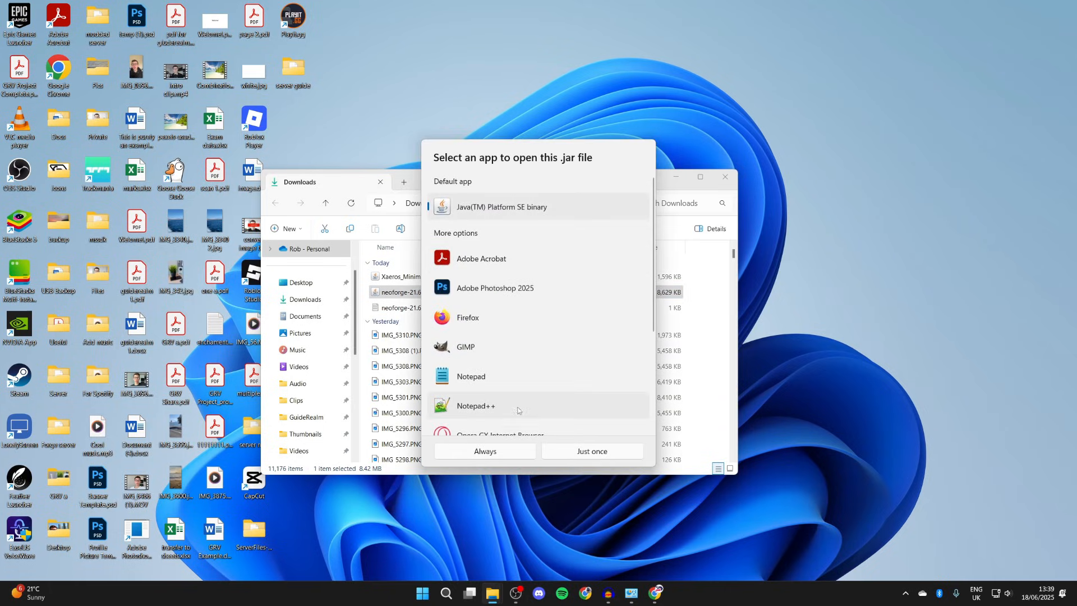
click(591, 451)
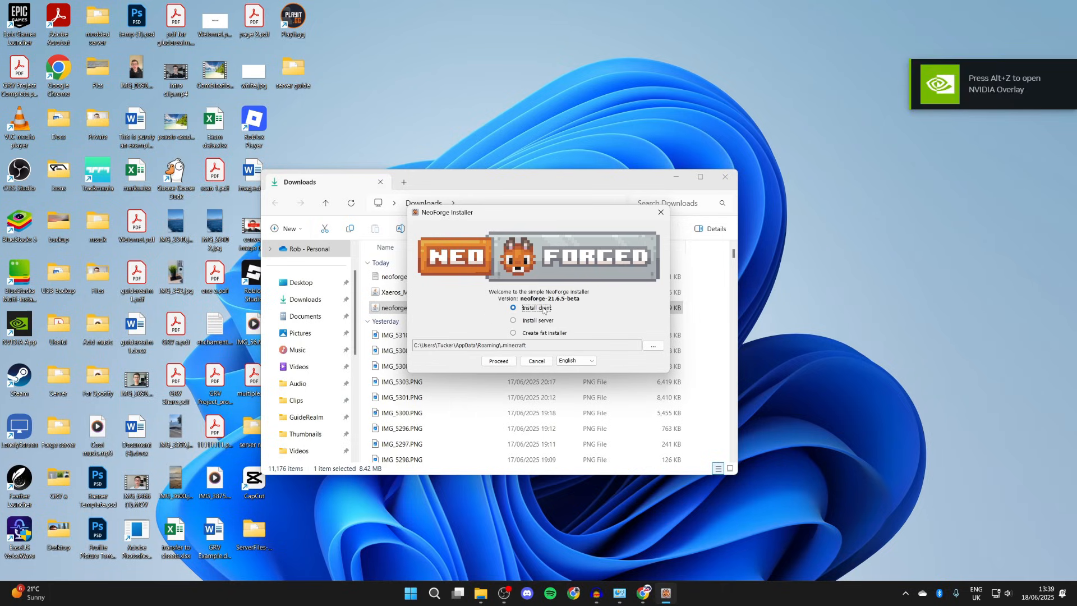
Step: Proceed with Install client selected for NeoForge 21.6.5 beta
click(498, 361)
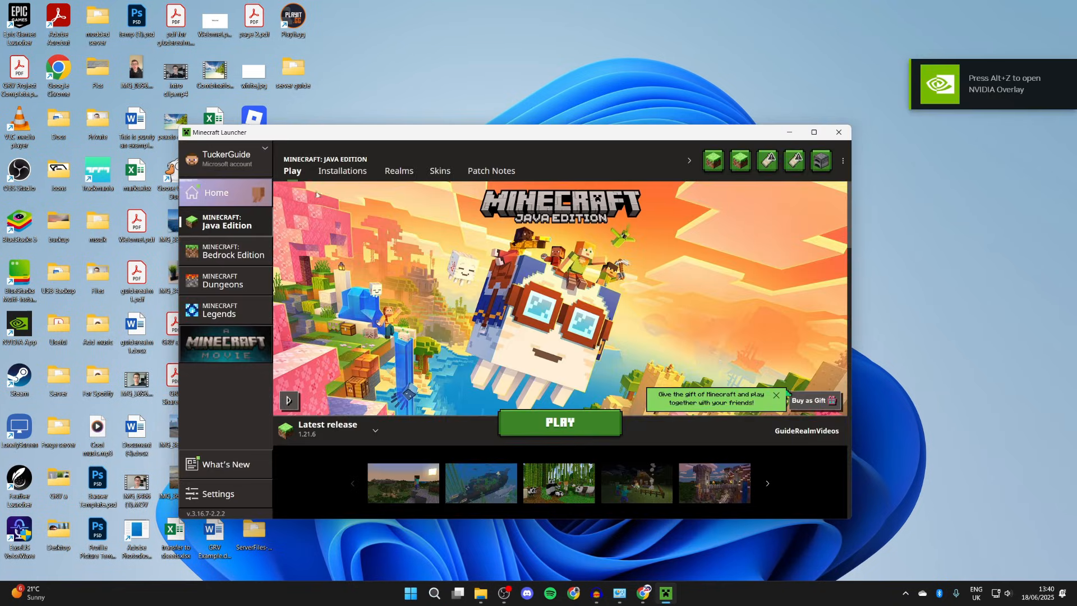
Step: View the launcher's installations list and open the Minecraft game folder
click(342, 171)
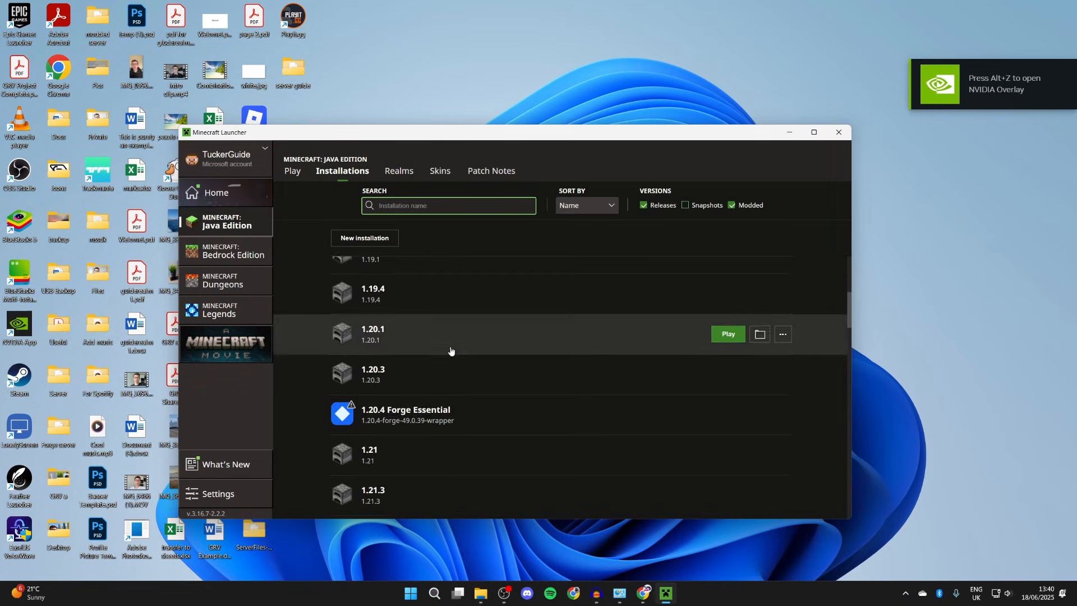
scroll(down, 3)
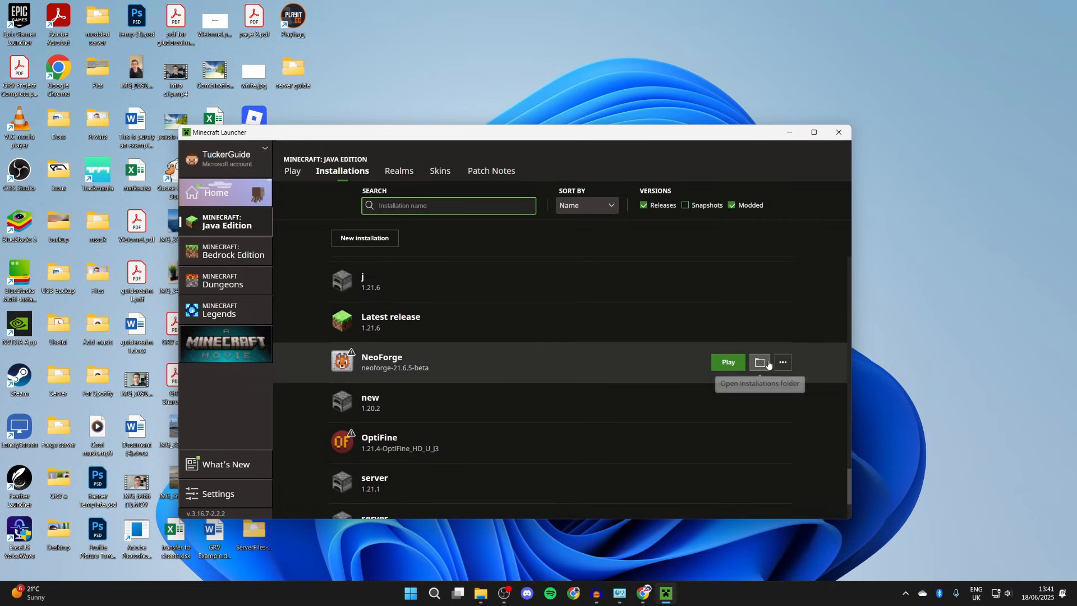
click(759, 362)
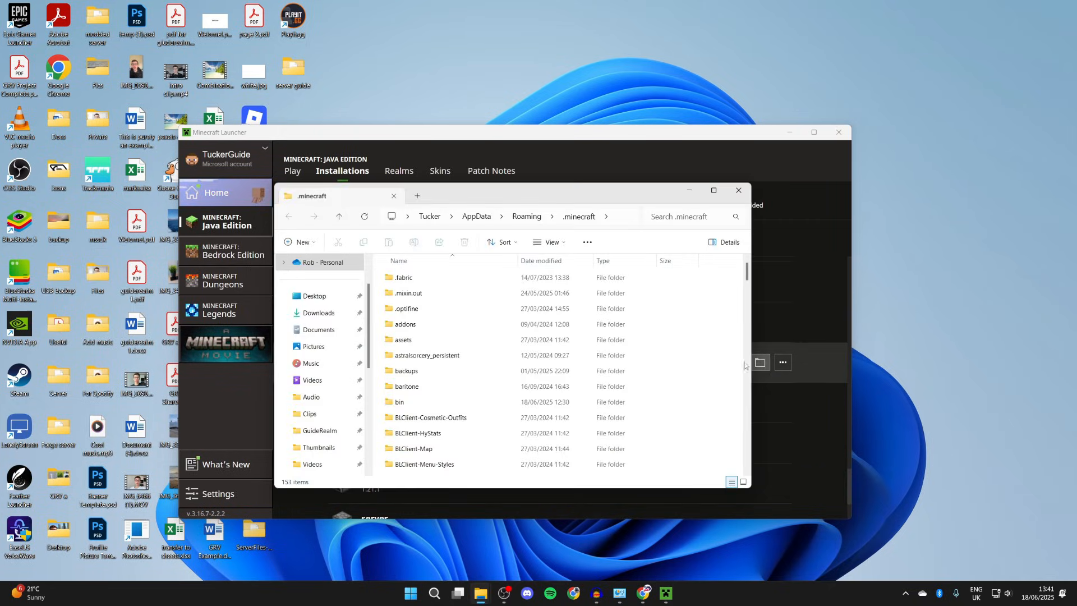
scroll(down, 3)
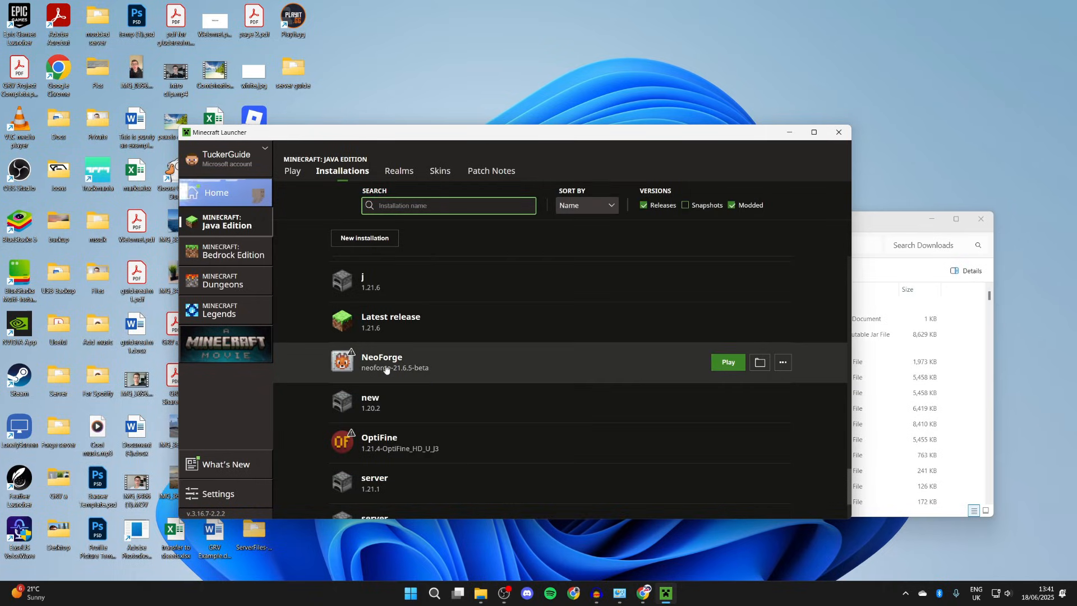
Step: Play the NeoForge installation past the risk warning, check Mods, and start Singleplayer
click(728, 362)
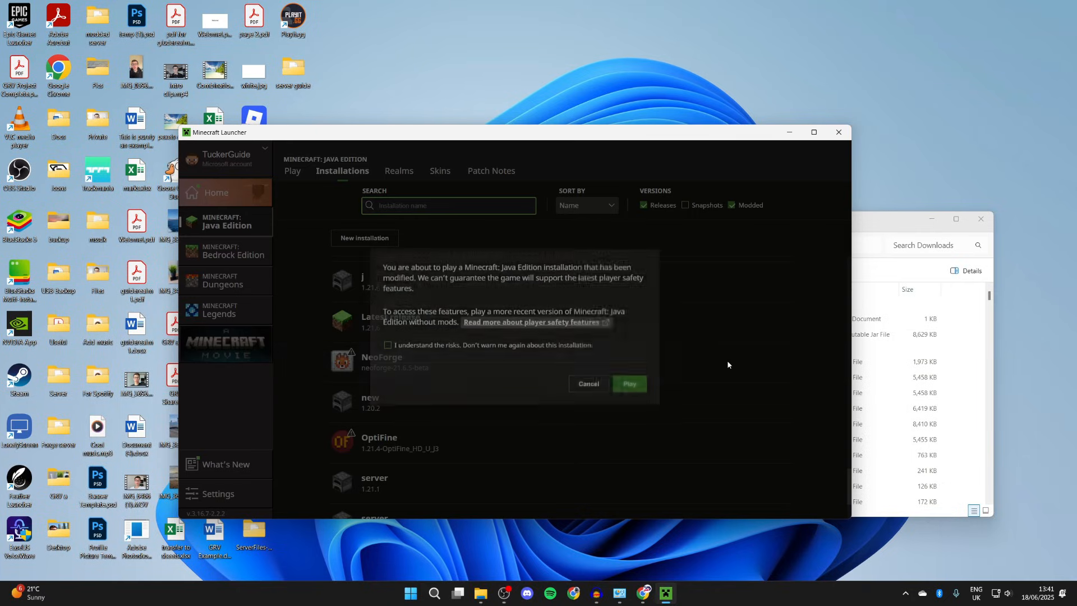
click(388, 347)
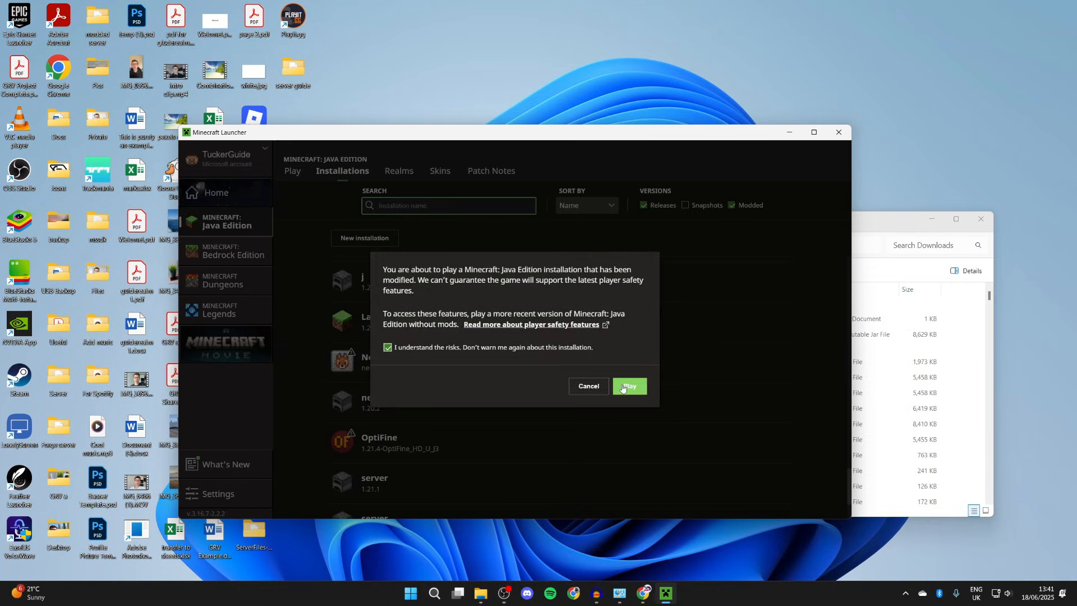
click(628, 385)
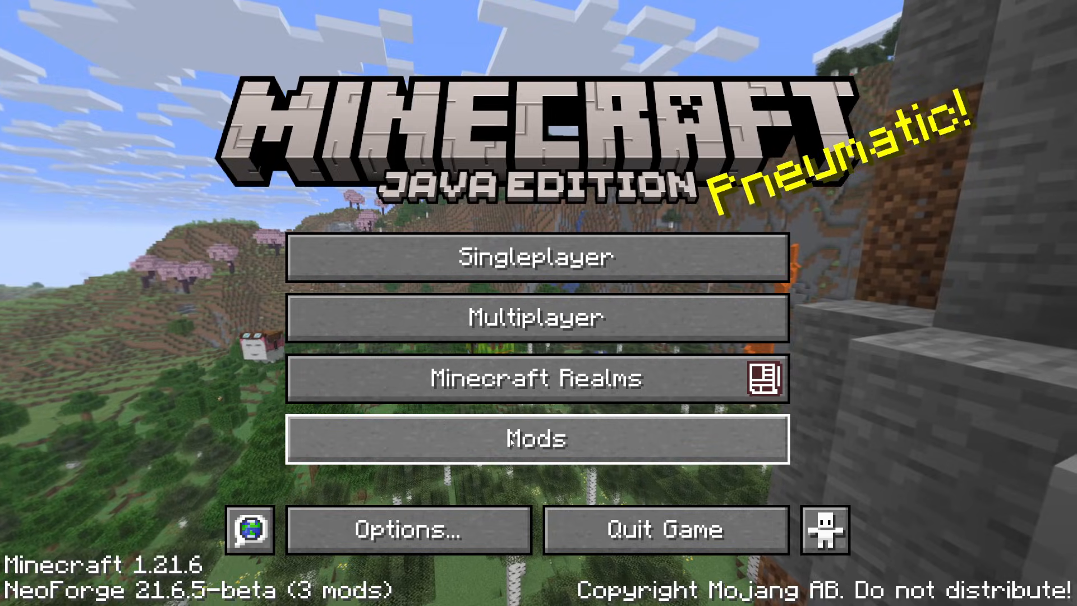
click(536, 438)
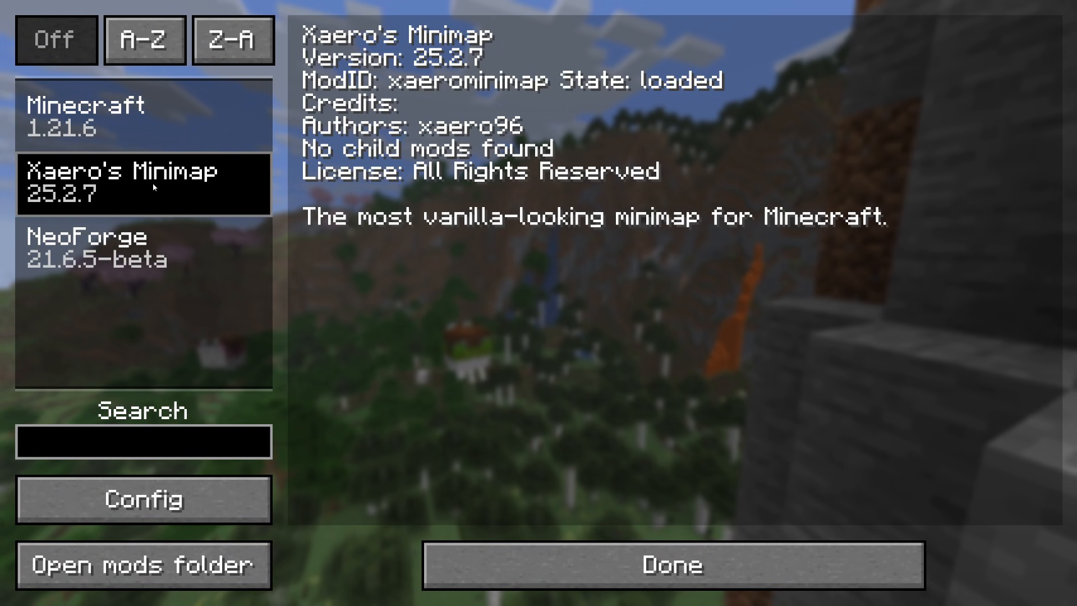
click(671, 564)
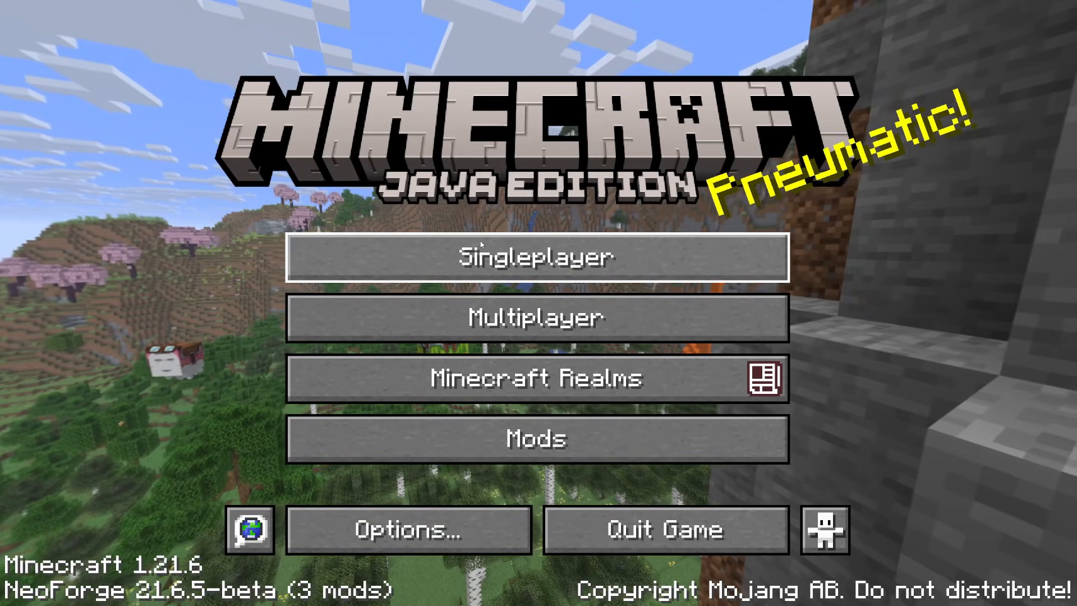
click(536, 257)
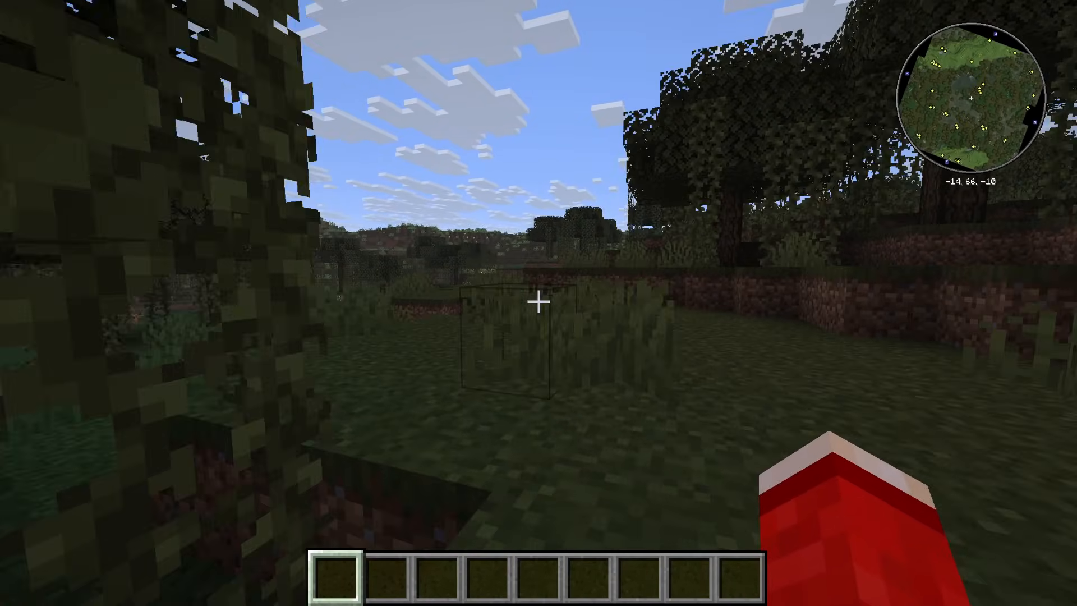
mouse_move(539, 303)
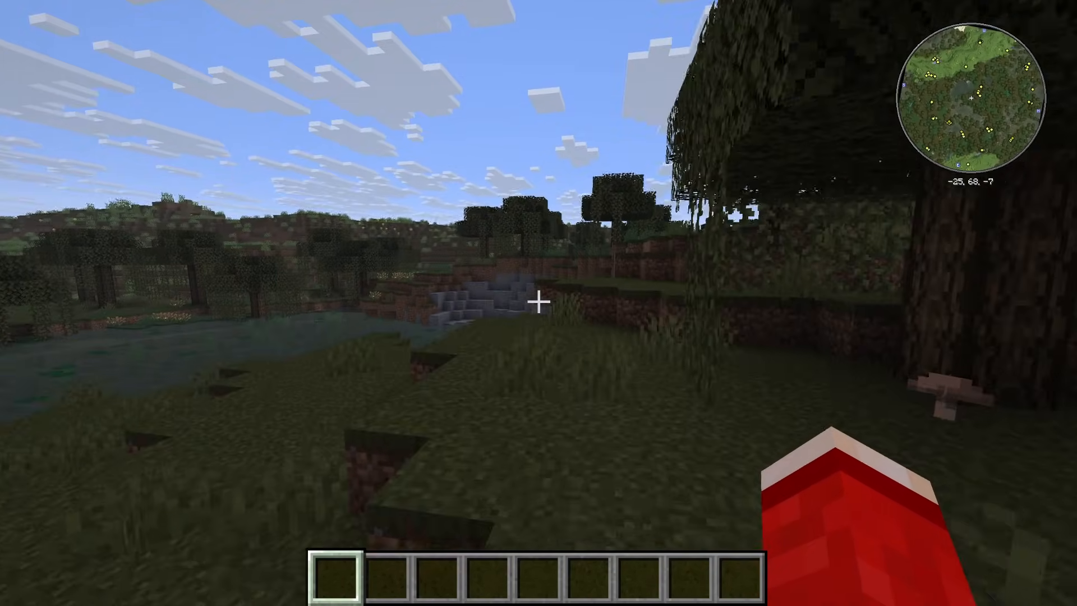
mouse_move(538, 303)
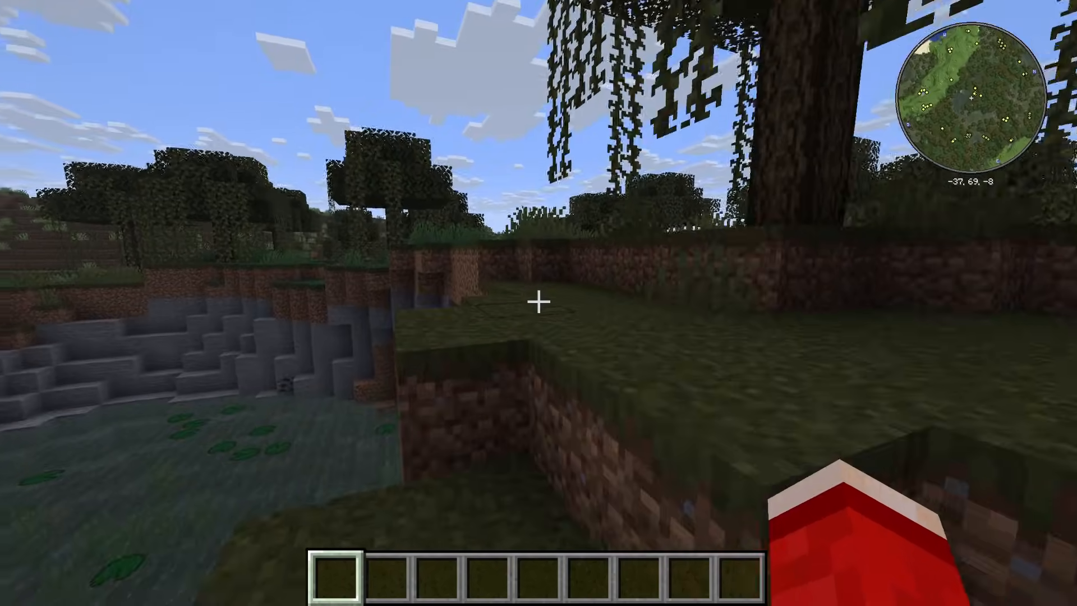